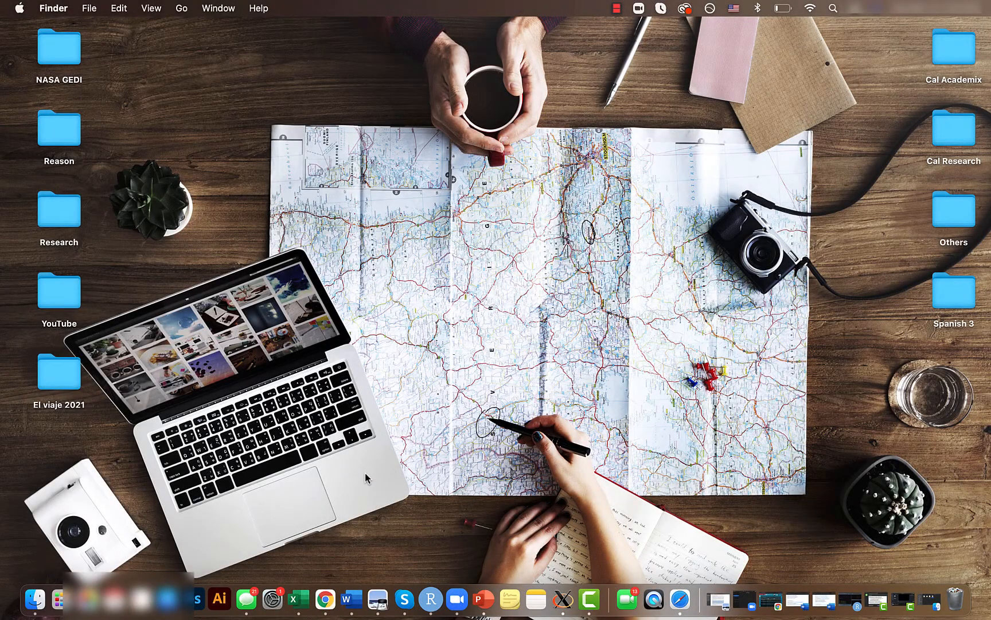
# Launch RStudio from the Dock.
pyautogui.click(440, 598)
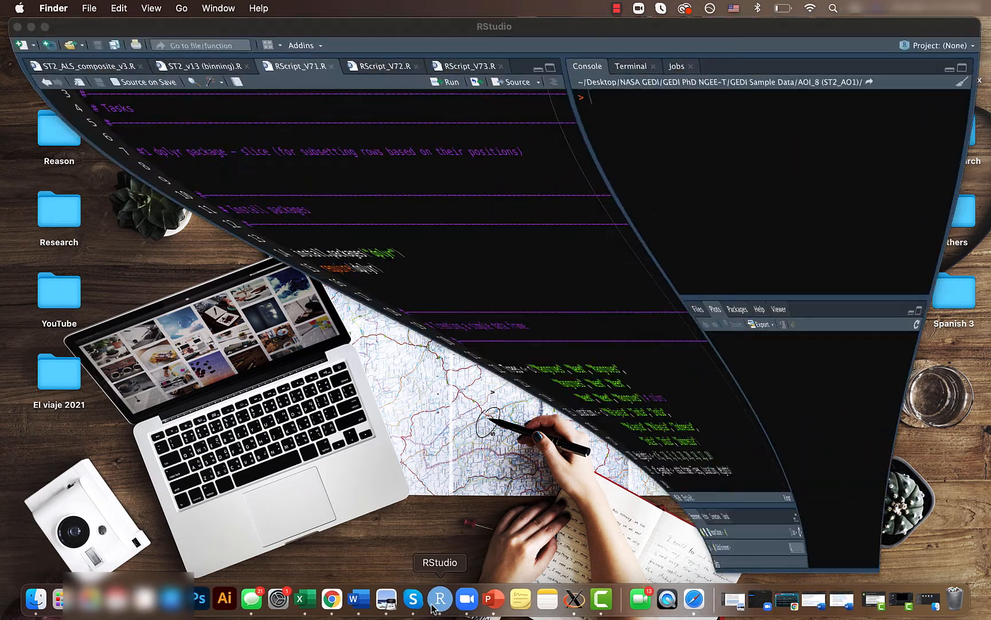
# Bring up the RScript_V71.R dplyr slice script in the source editor.
pyautogui.click(441, 597)
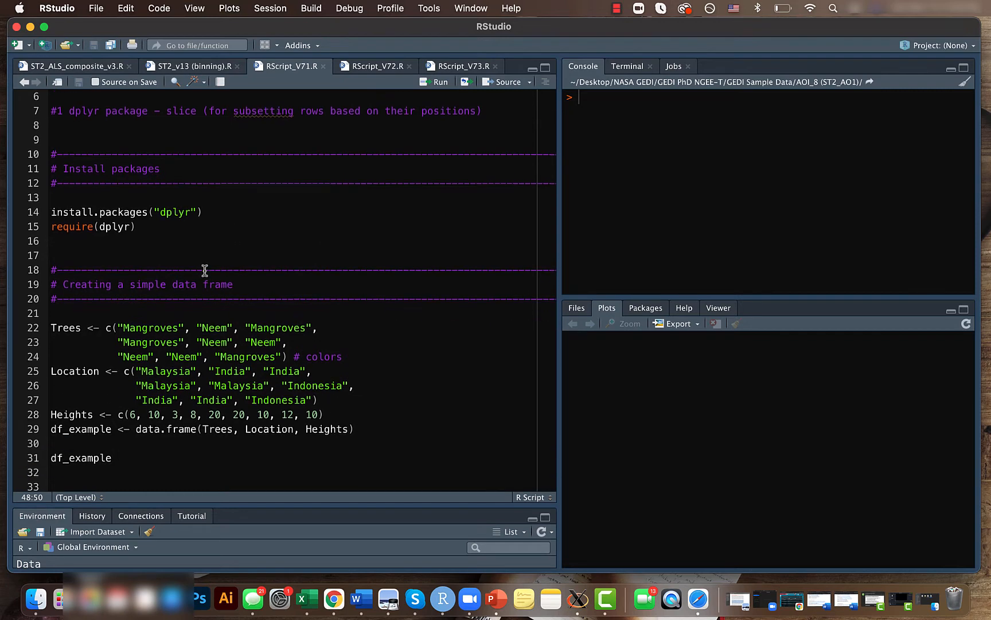
# Run require(dplyr), build df_example and print its nine Trees/Location/Heights rows.
pyautogui.click(438, 82)
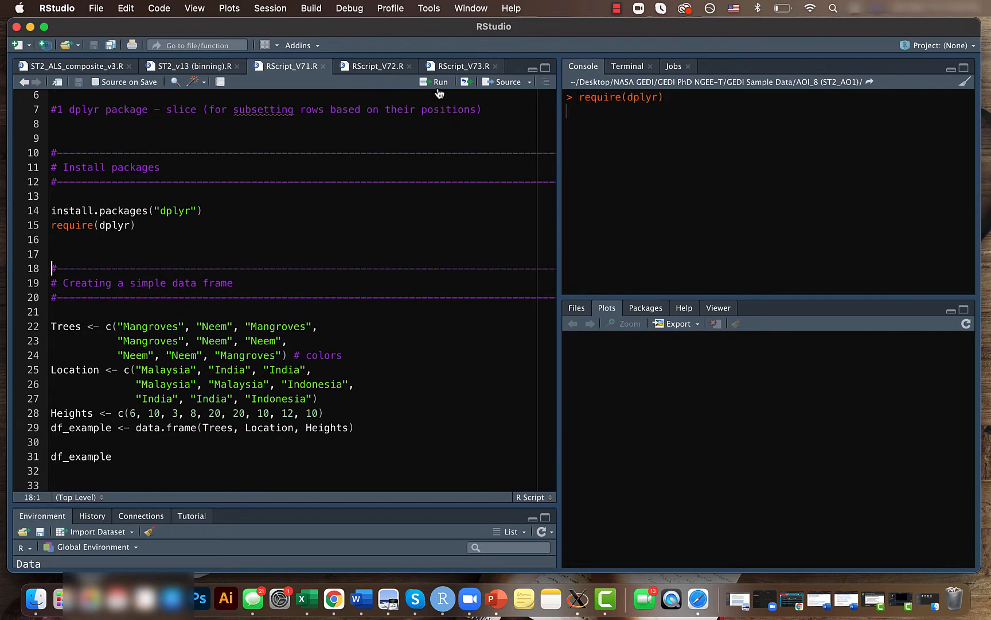
pyautogui.scroll(-3)
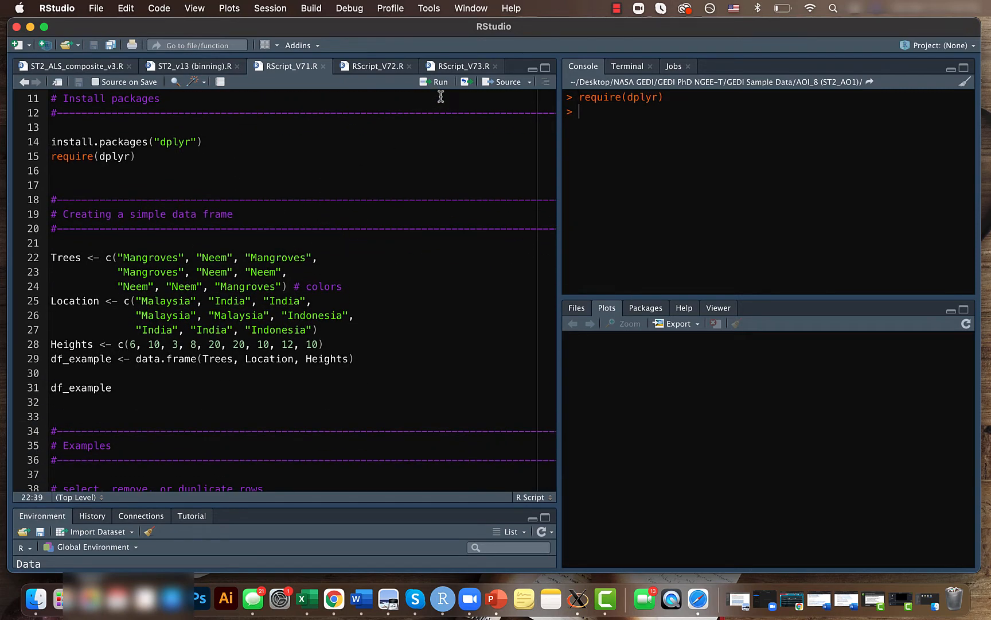
pyautogui.click(436, 81)
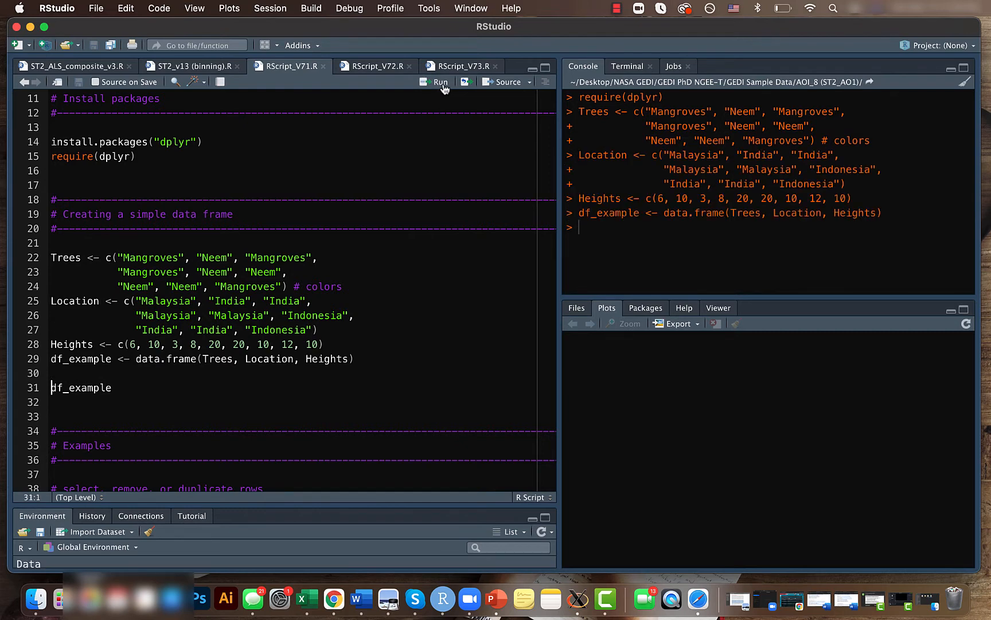
pyautogui.click(440, 82)
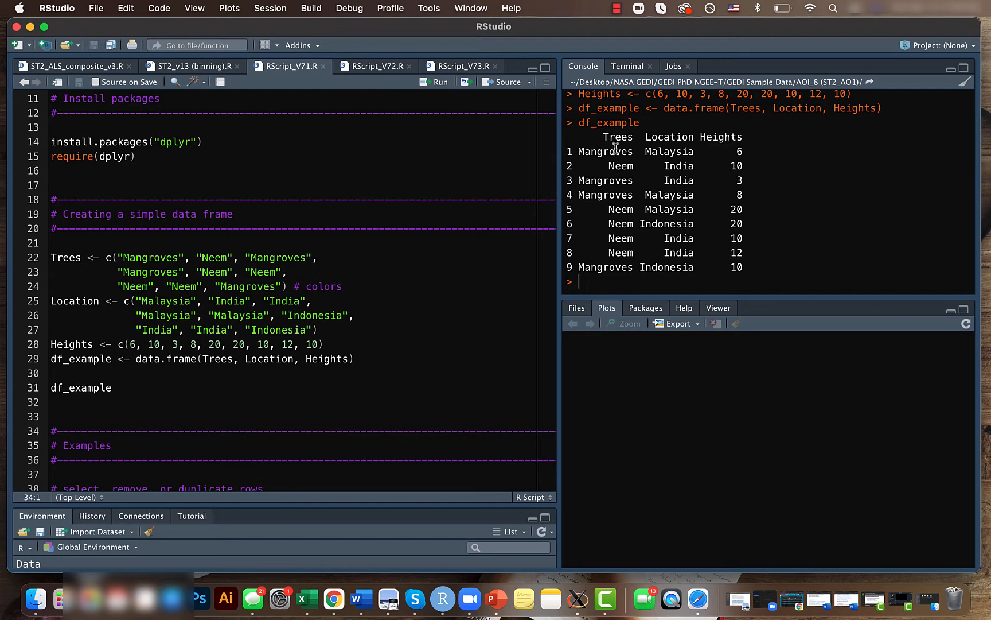
pyautogui.scroll(-3)
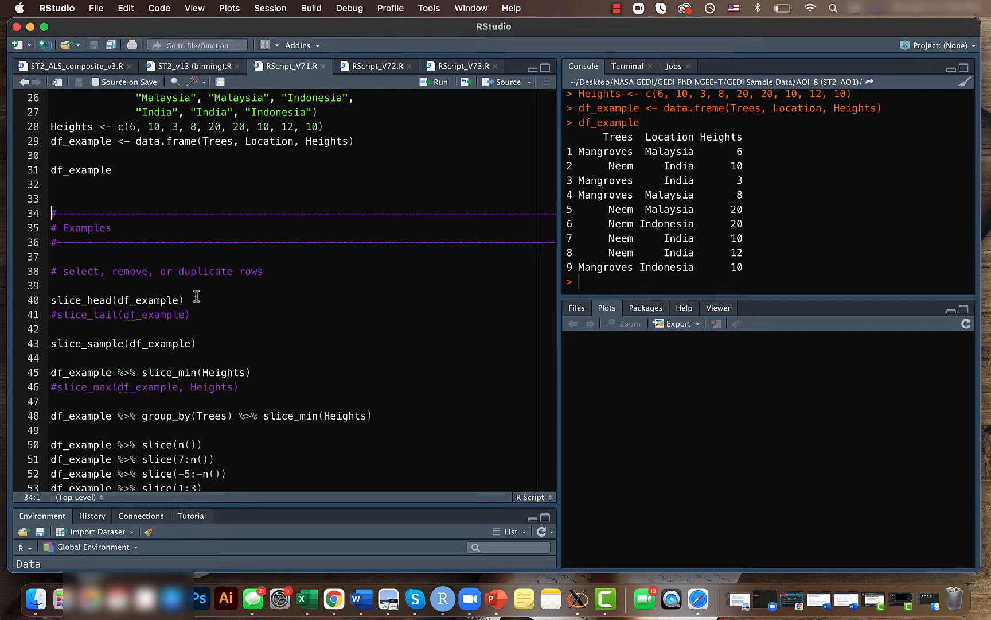
pyautogui.moveTo(195, 300)
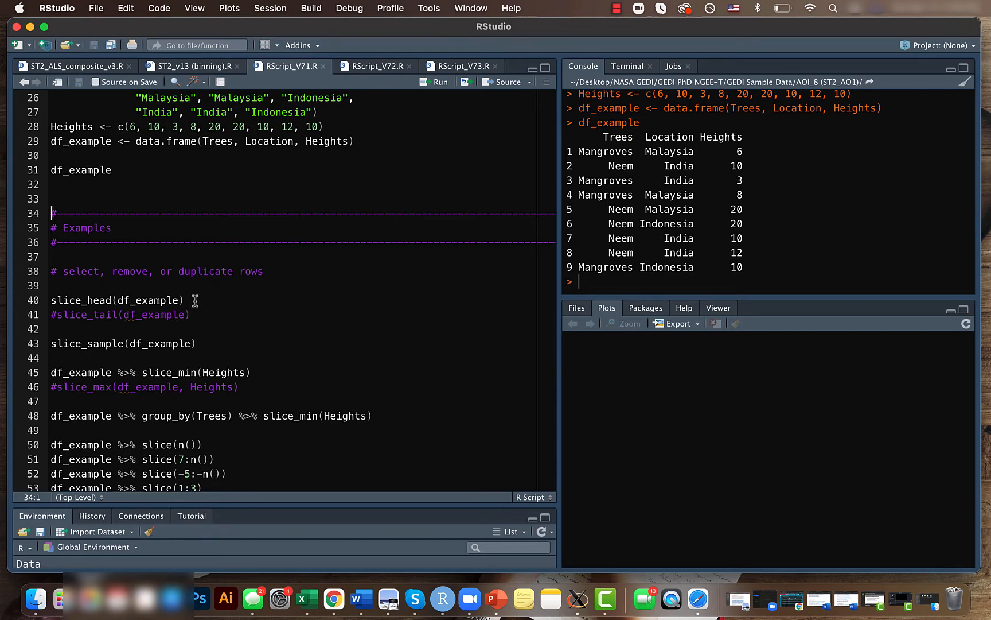
pyautogui.moveTo(183, 304)
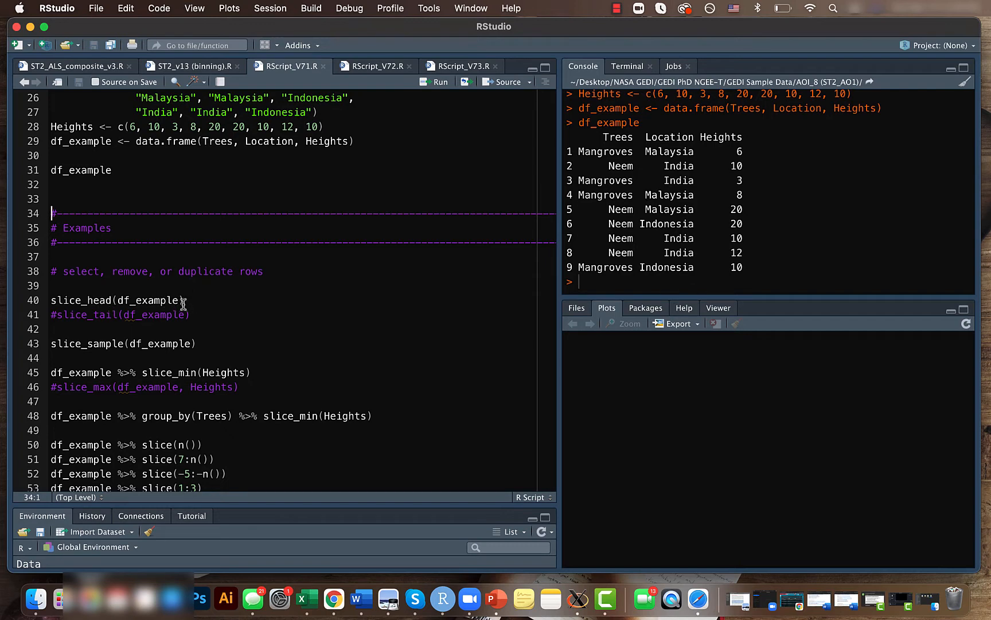
# Run slice_head and slice_tail on df_example, returning Mangroves Malaysia 6 and Mangroves Indonesia 10.
pyautogui.click(440, 81)
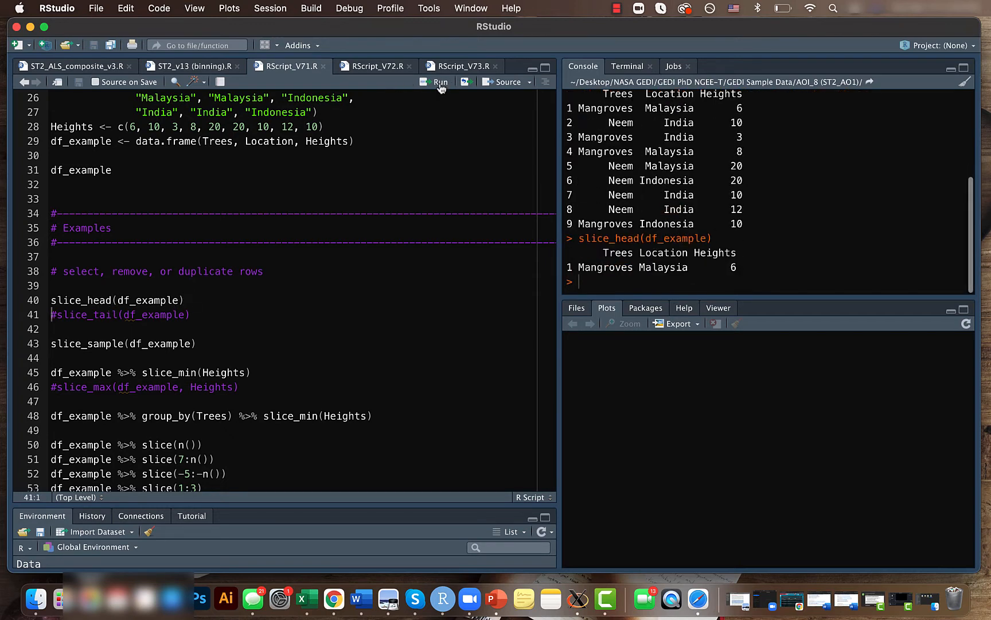
pyautogui.moveTo(214, 299)
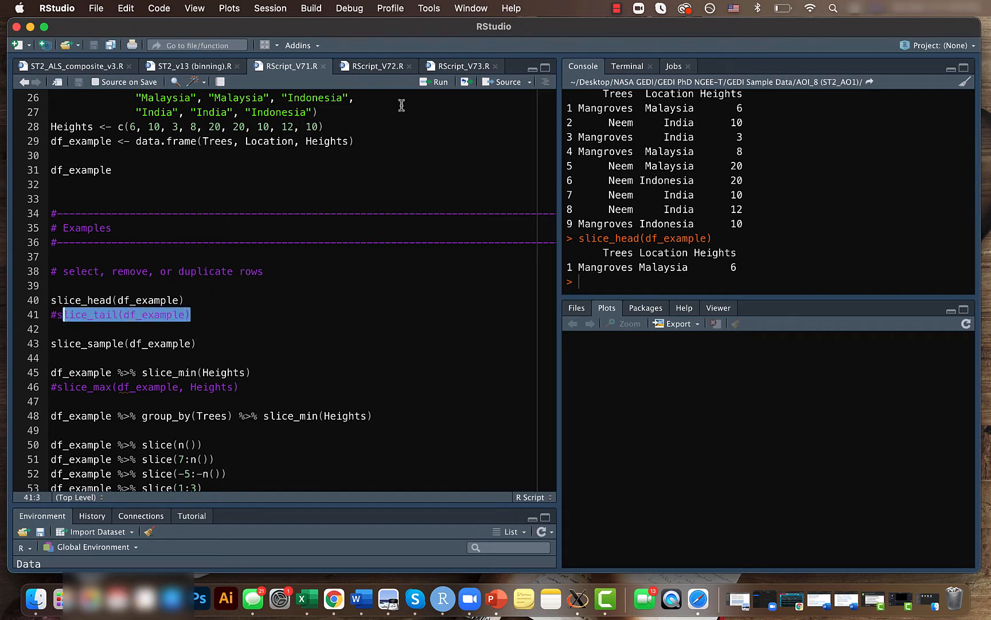
pyautogui.click(436, 82)
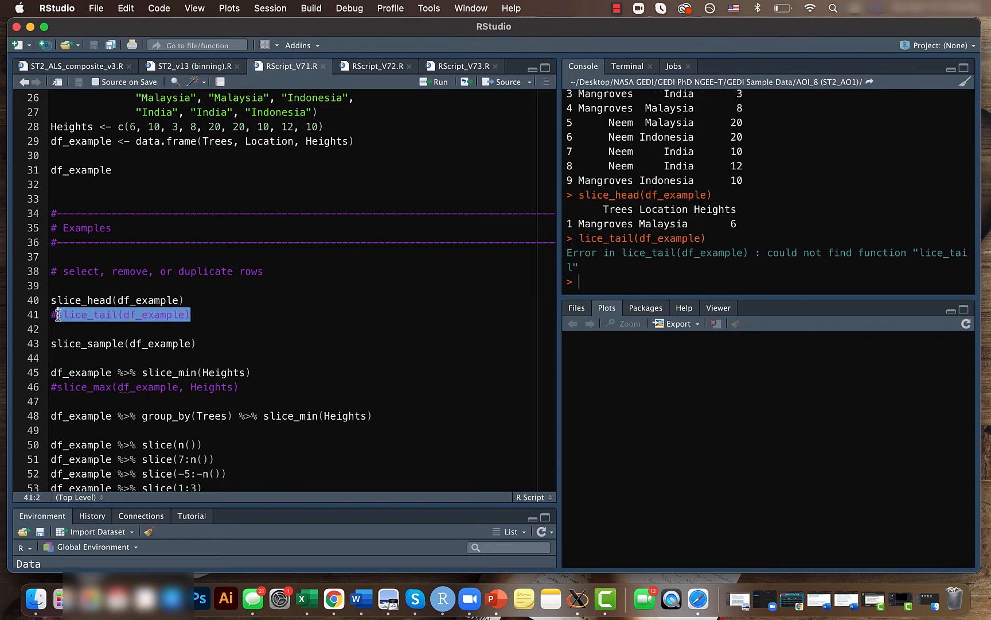
pyautogui.click(439, 81)
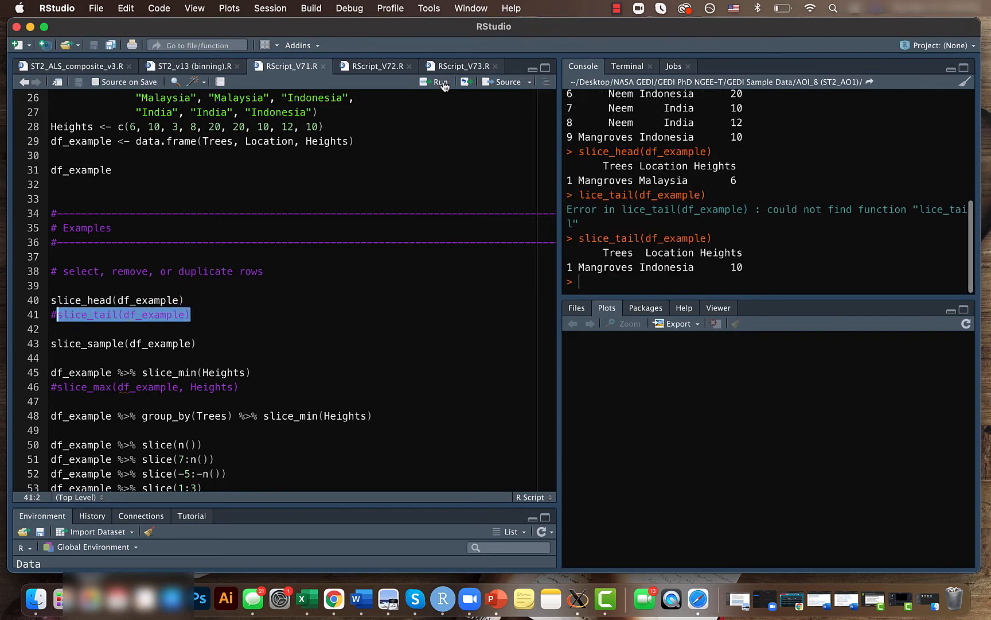
pyautogui.moveTo(650, 253)
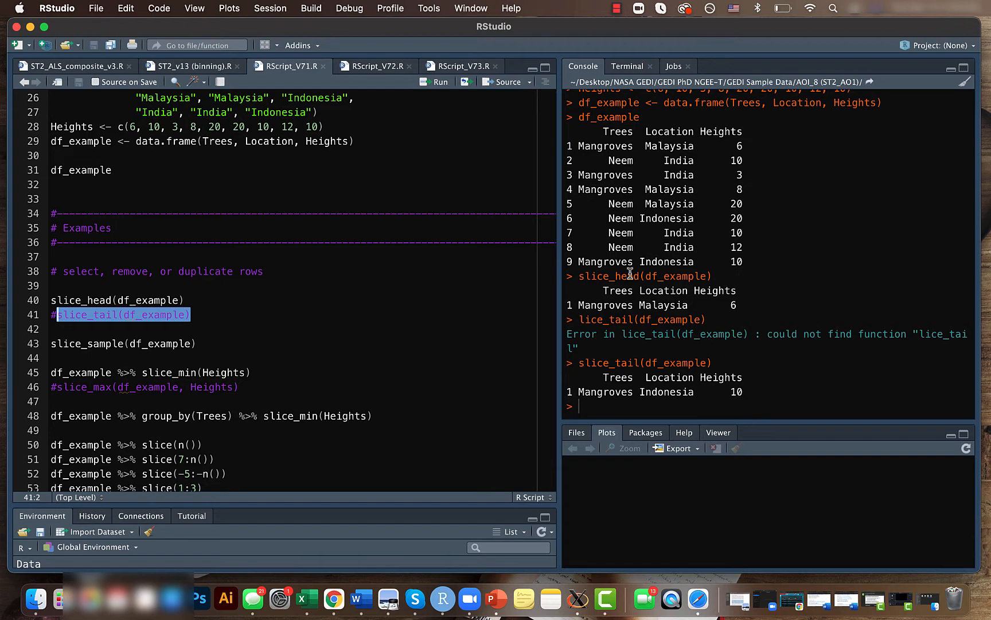
pyautogui.scroll(-3)
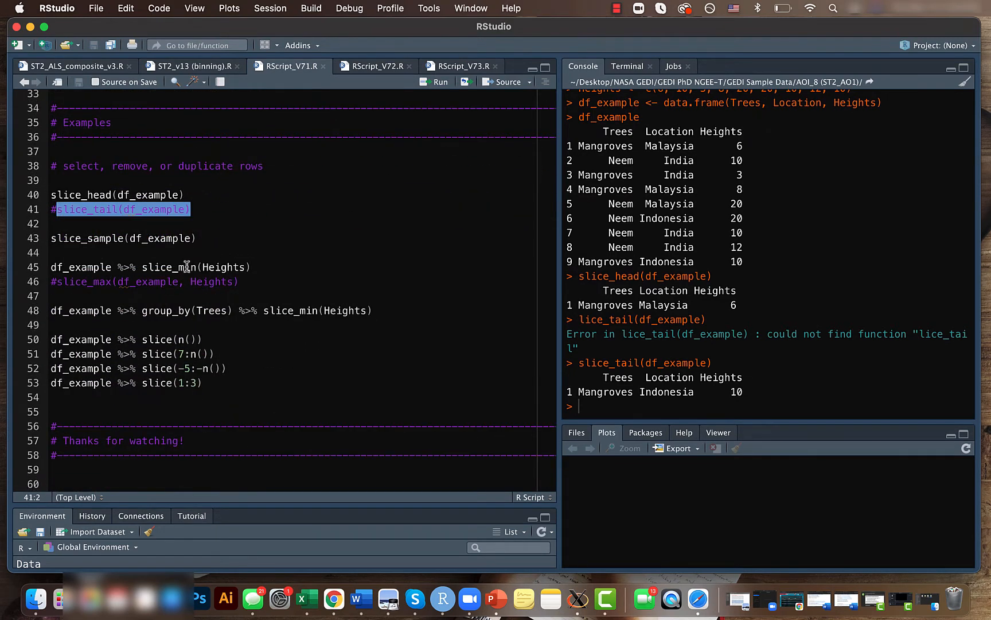
pyautogui.moveTo(186, 266)
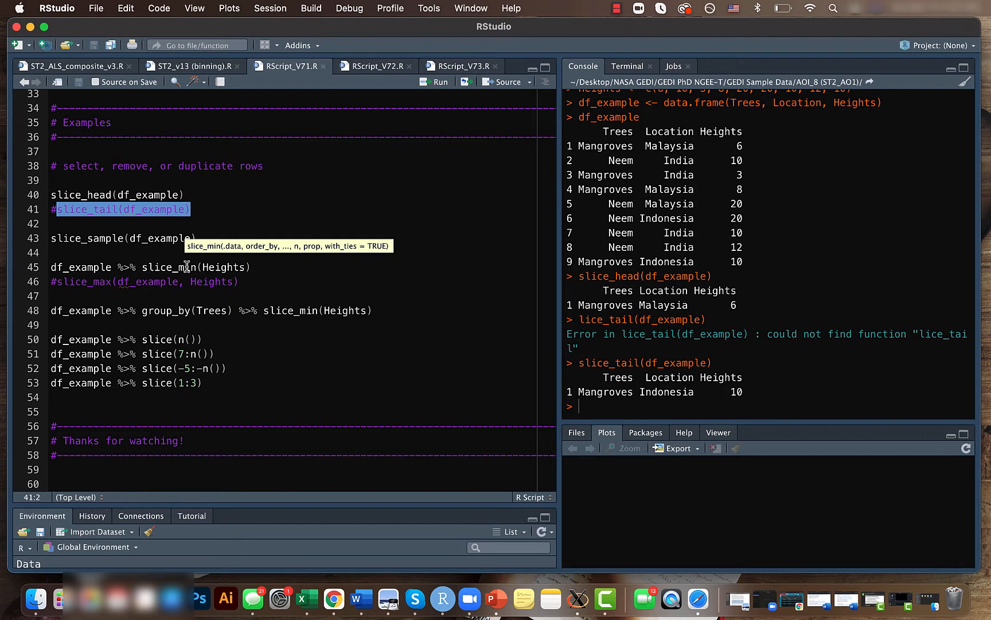
pyautogui.moveTo(94, 281)
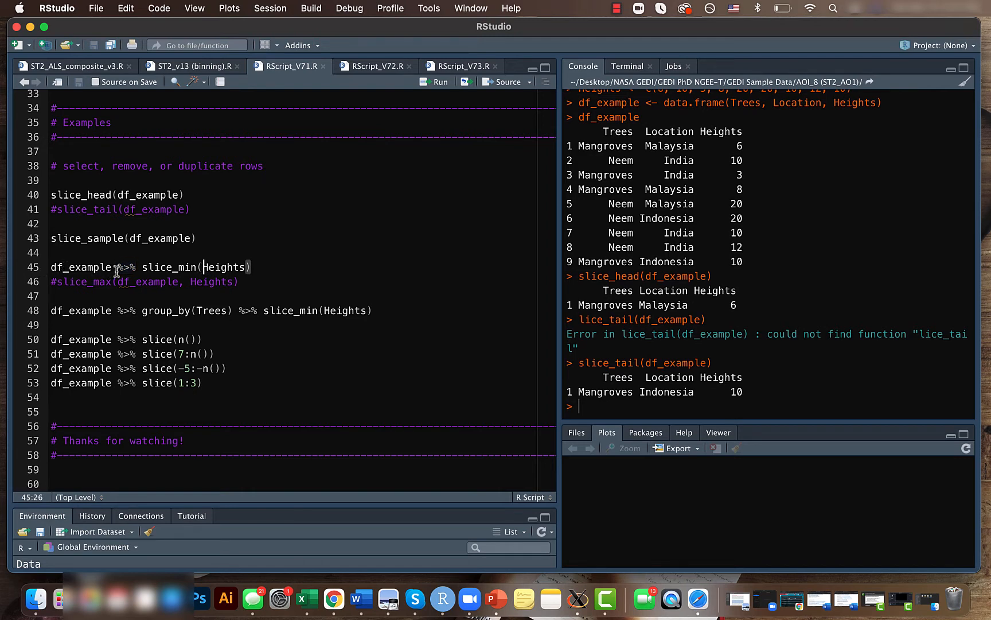
# Run df_example %>% slice_min(Heights), returning the shortest tree Mangroves India 3.
pyautogui.doubleClick(81, 267)
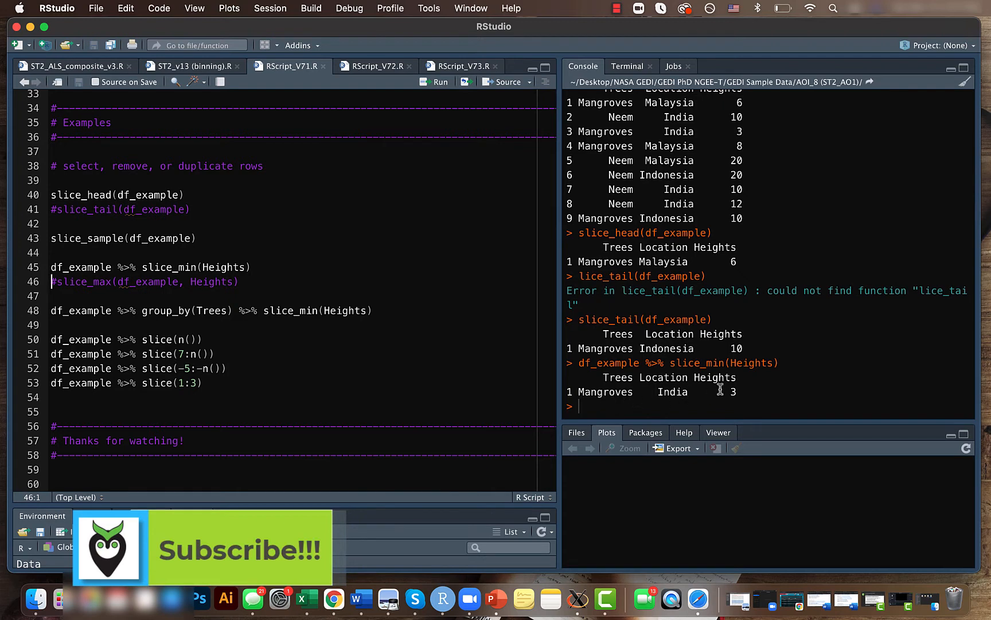
pyautogui.scroll(3)
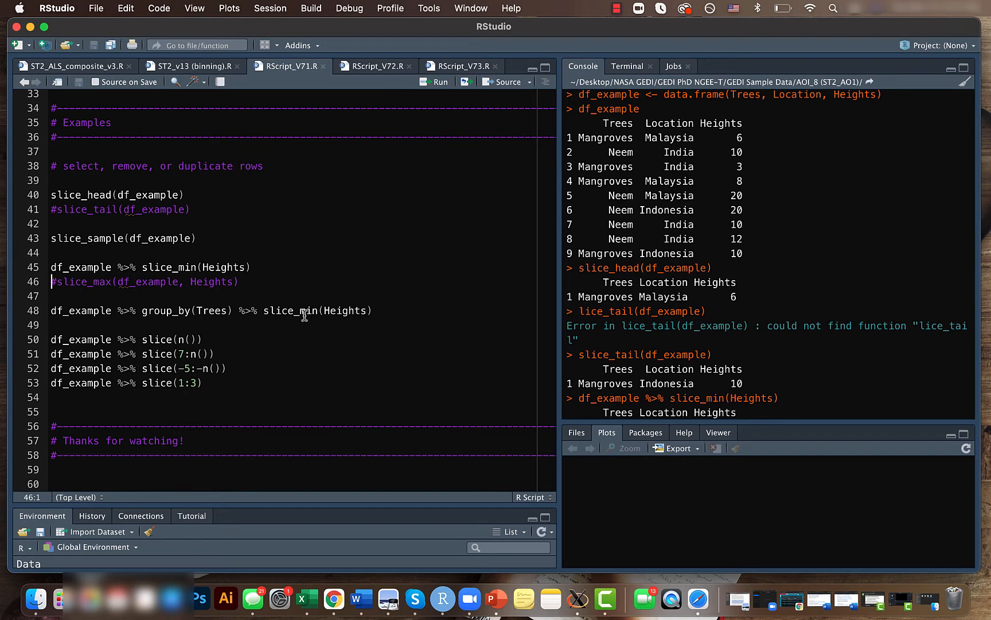
pyautogui.moveTo(139, 309)
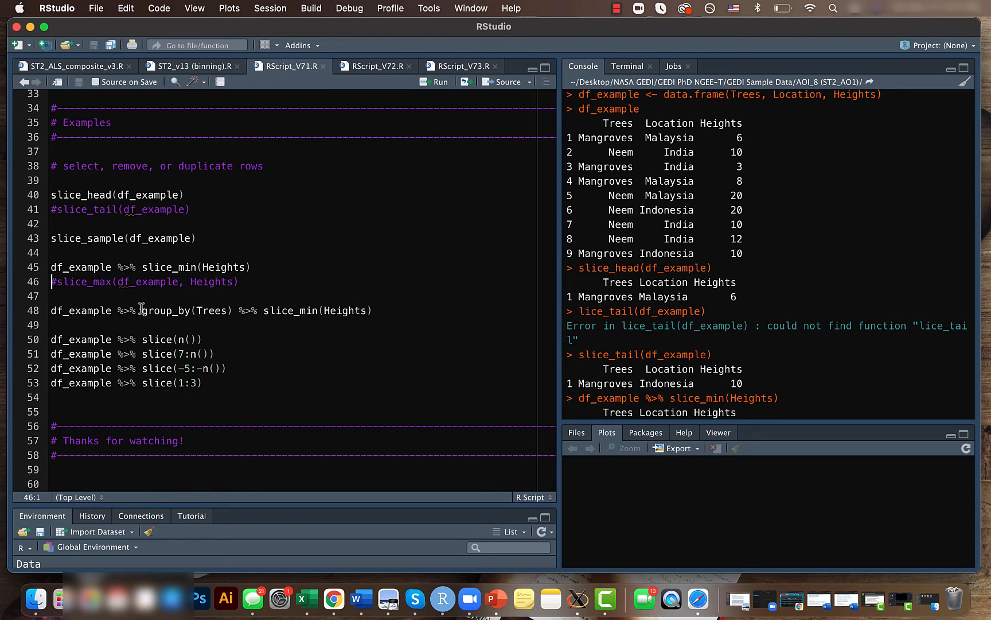
pyautogui.moveTo(162, 311)
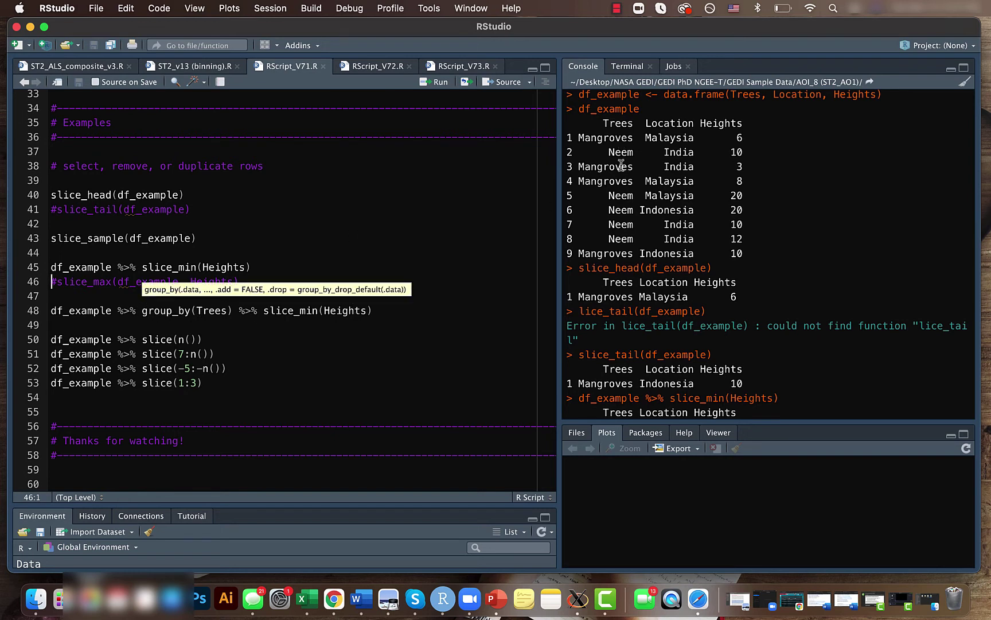
pyautogui.moveTo(620, 152)
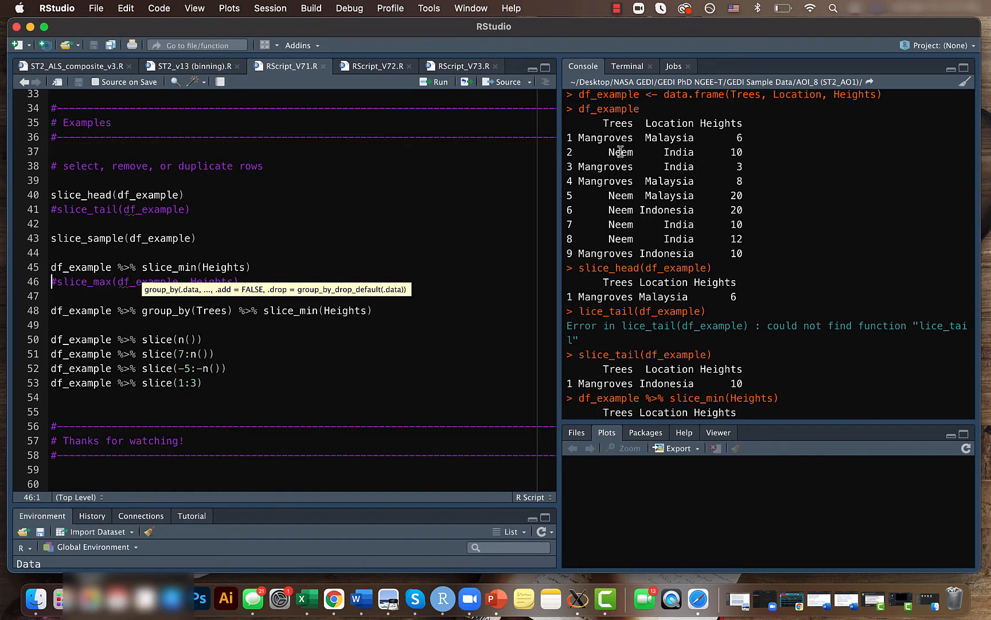
# Run group_by(Trees) %>% slice_min(Heights), returning Mangroves India 3 and two Neem India 10 rows.
pyautogui.click(374, 311)
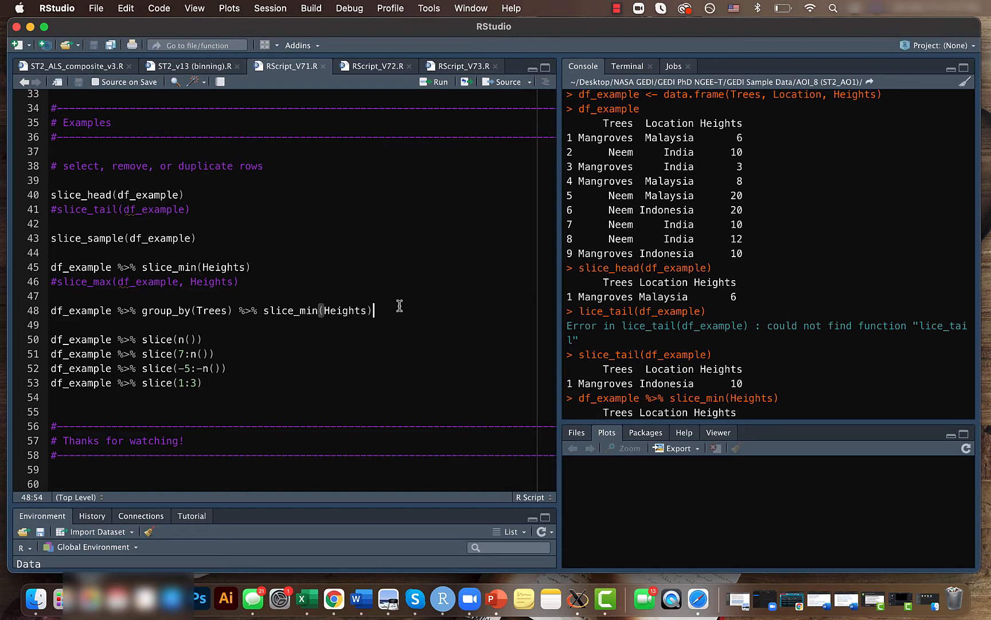
pyautogui.moveTo(441, 87)
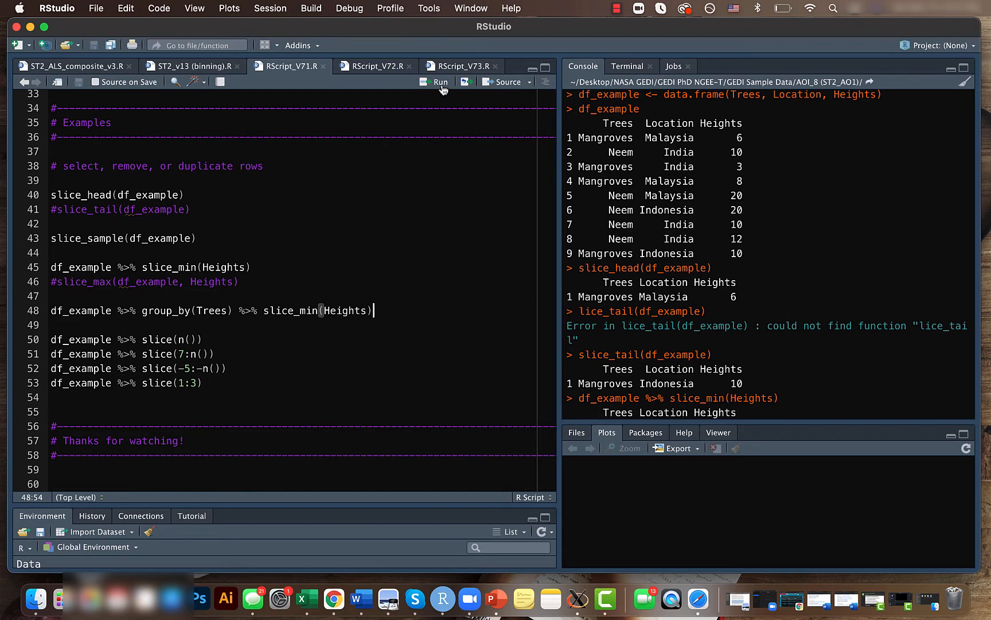
pyautogui.click(435, 81)
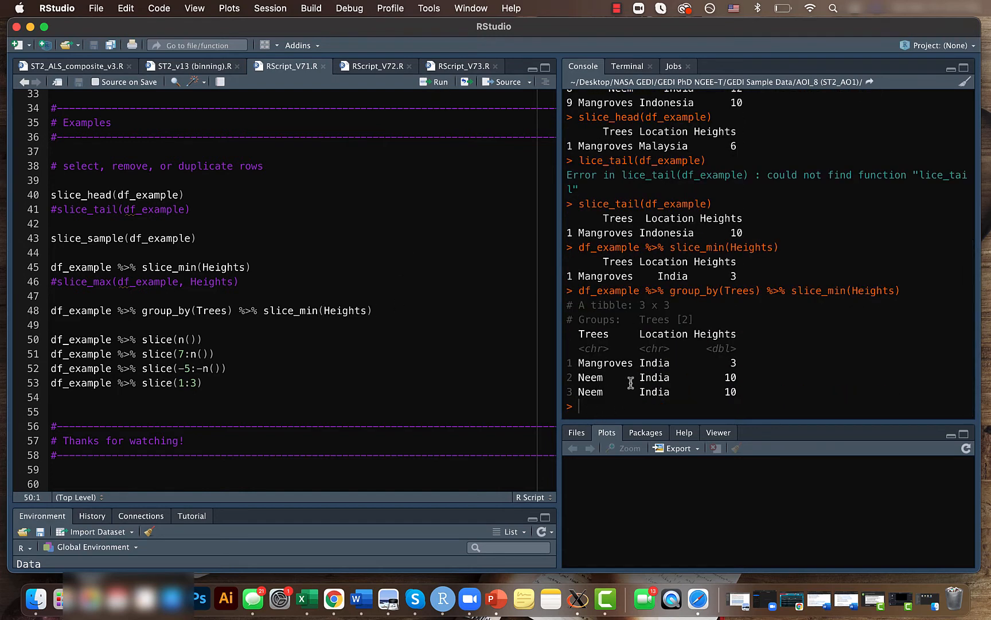
pyautogui.moveTo(736, 364)
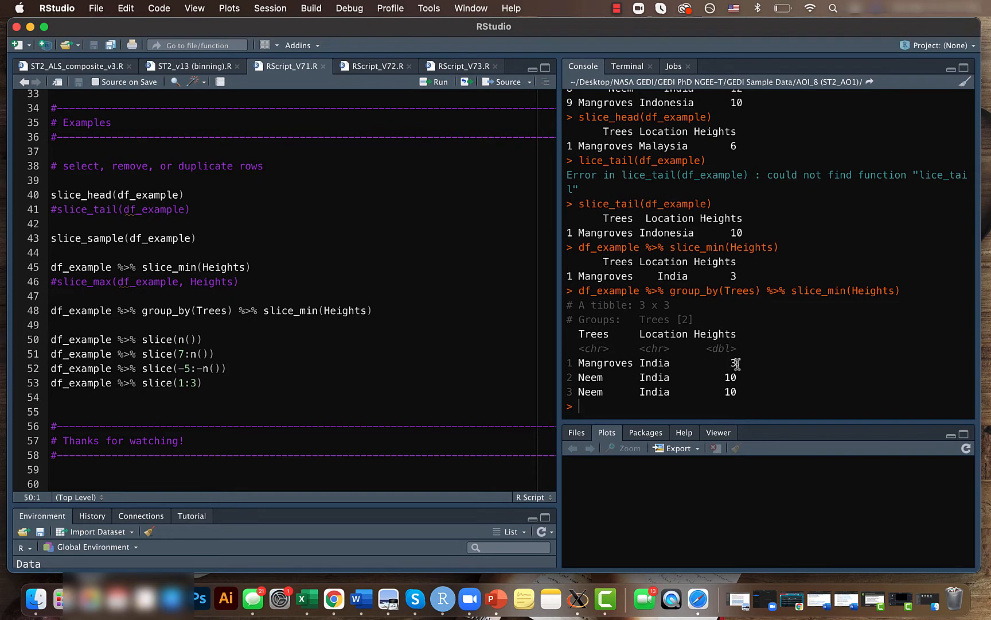
pyautogui.moveTo(751, 374)
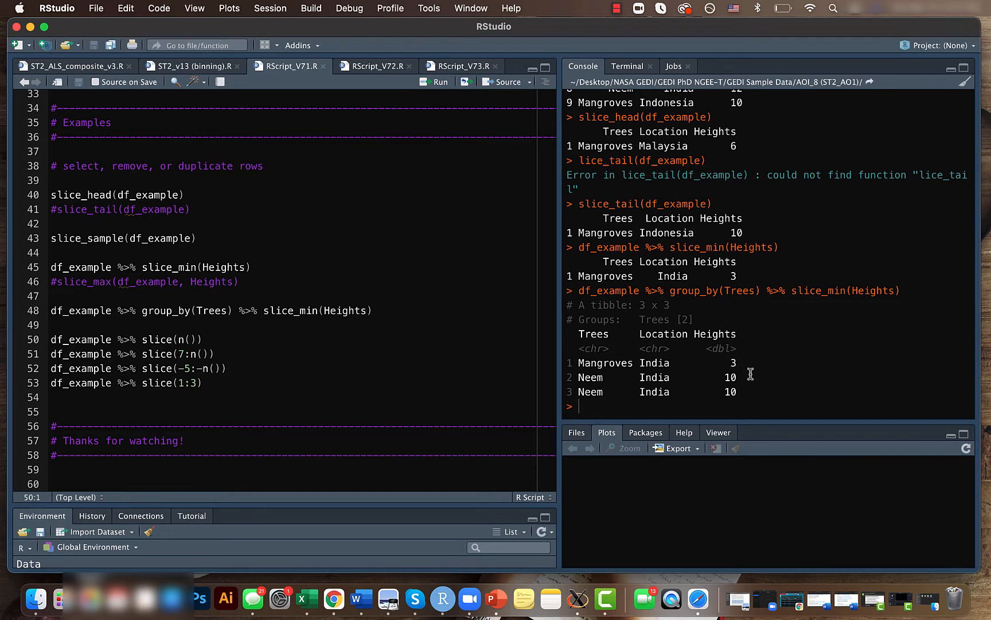
pyautogui.moveTo(730, 375)
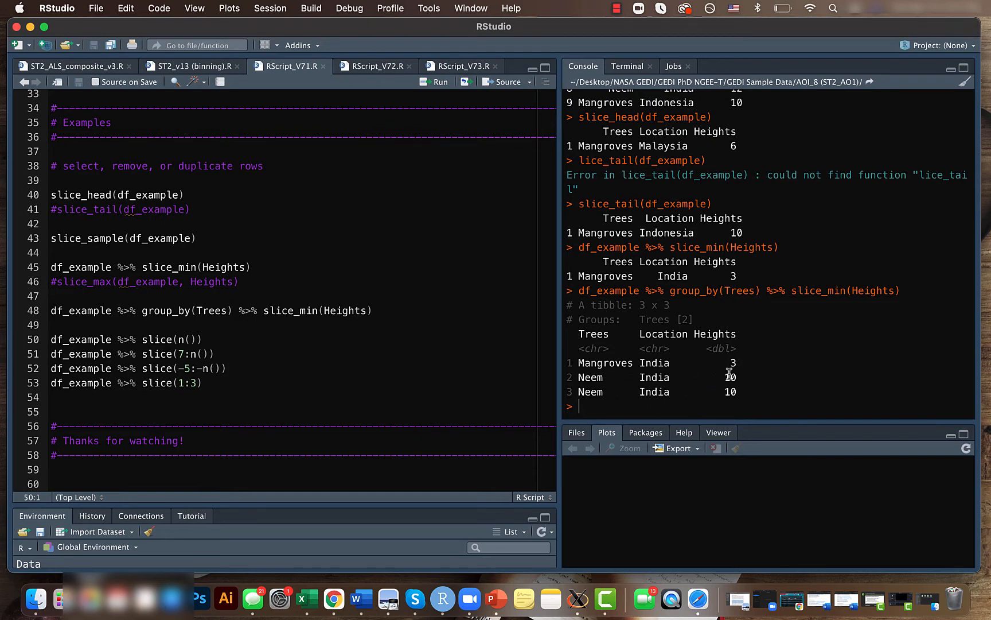
pyautogui.scroll(3)
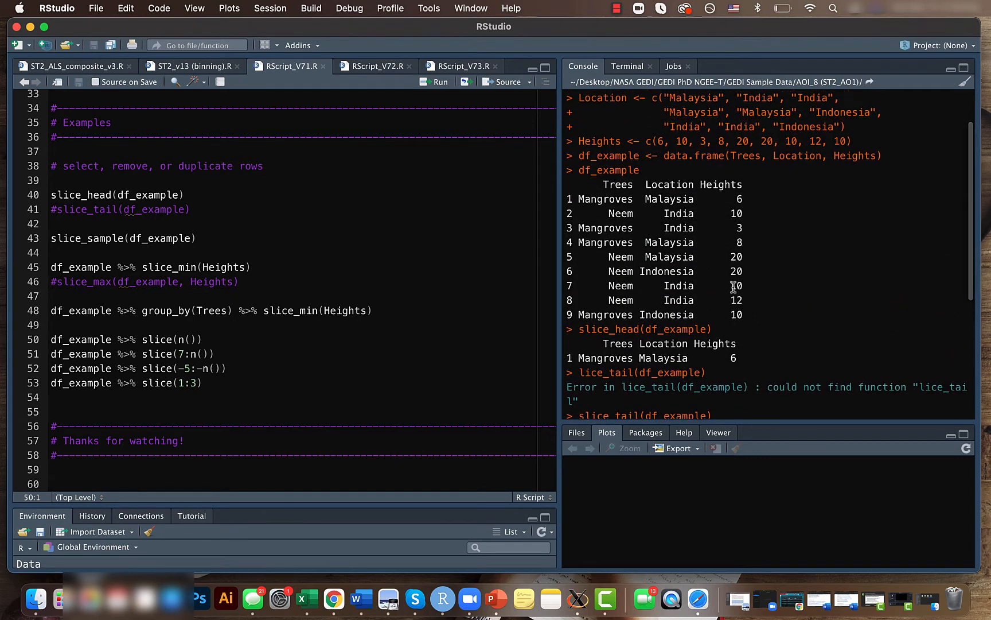
pyautogui.moveTo(748, 296)
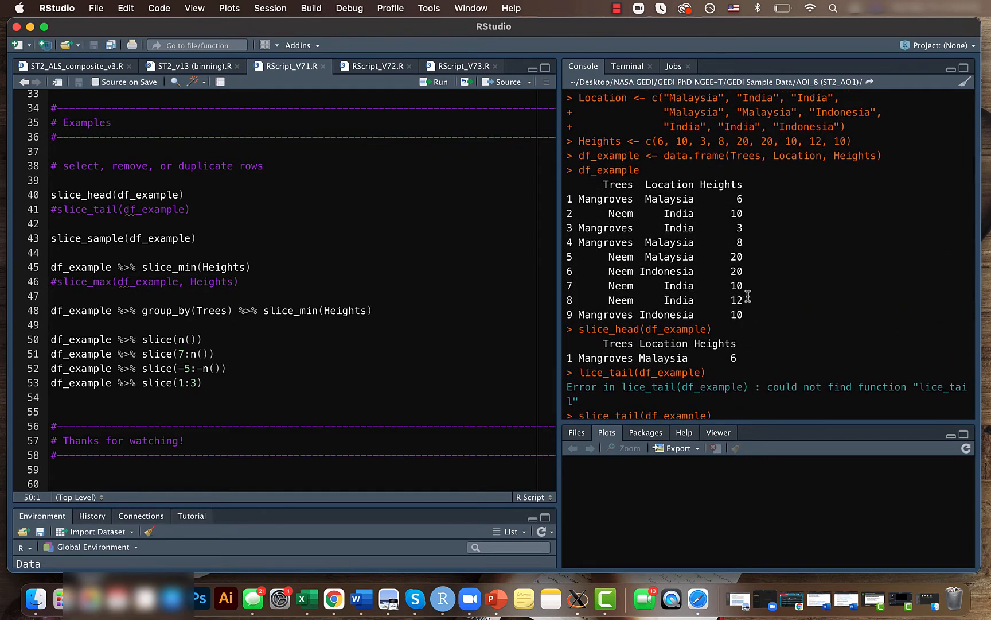
pyautogui.scroll(-3)
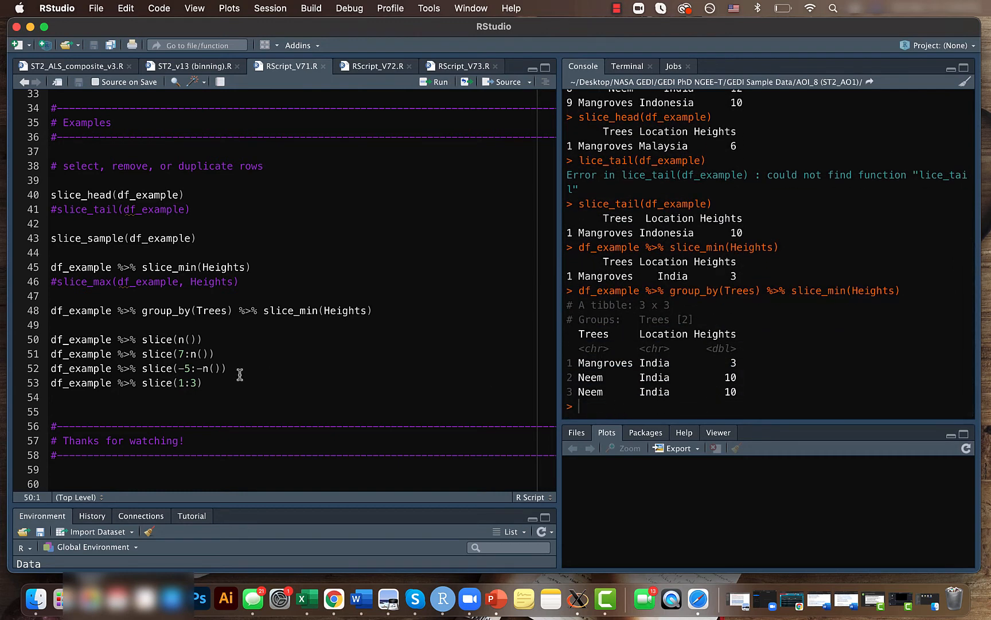
pyautogui.moveTo(217, 339)
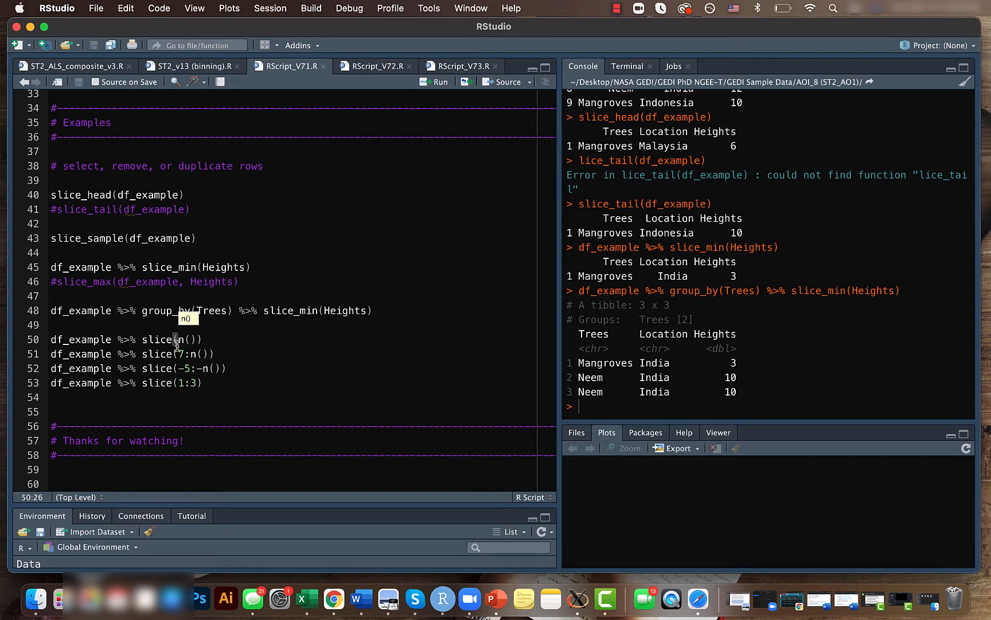
# Run slice(n()) for the last row and slice(7:n()) for rows seven to nine.
pyautogui.click(438, 82)
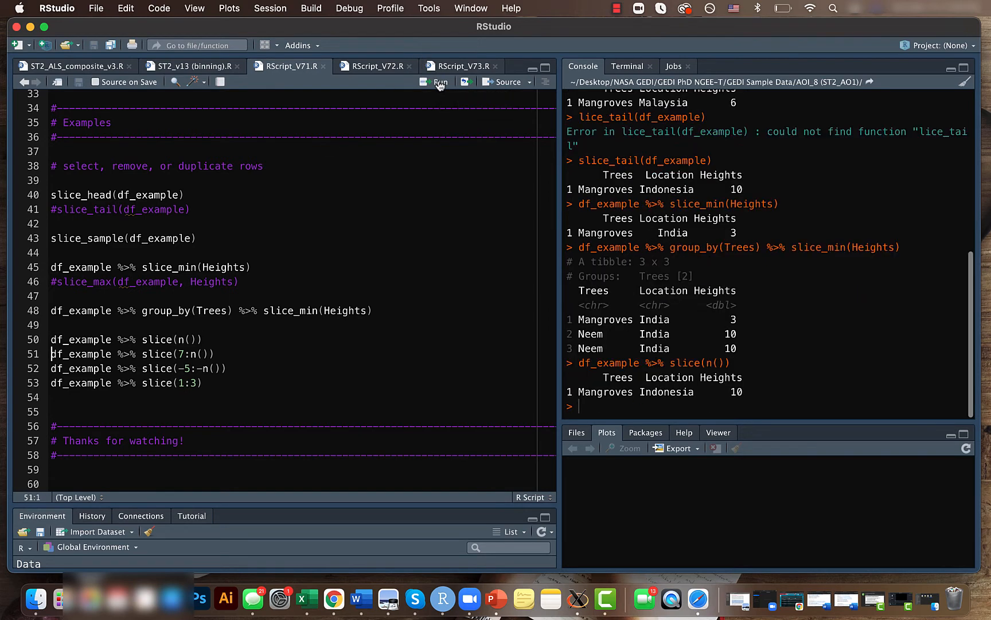
pyautogui.moveTo(177, 338)
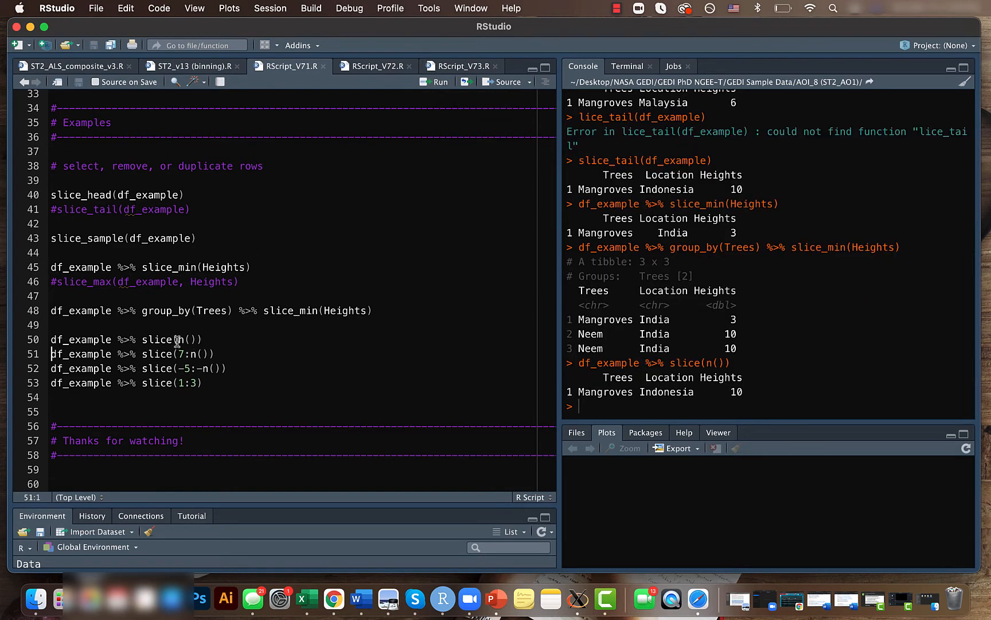
pyautogui.moveTo(215, 342)
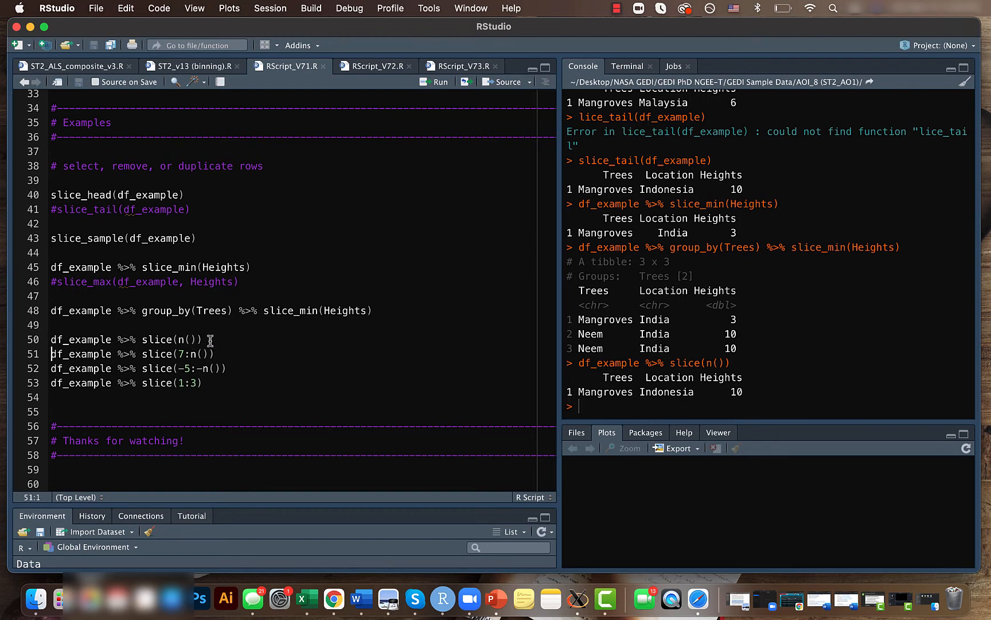
pyautogui.click(215, 353)
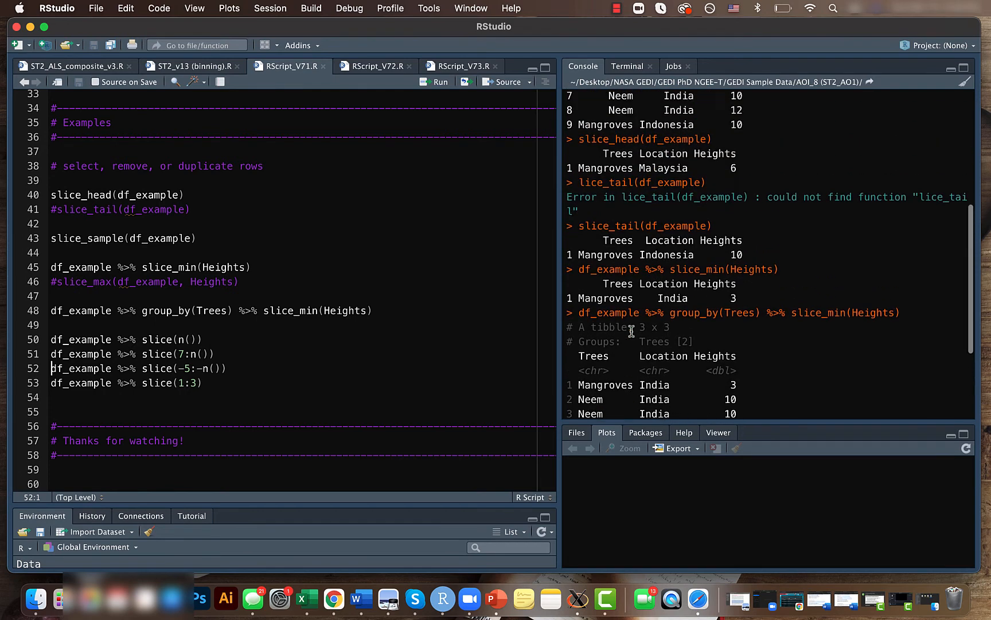
pyautogui.scroll(3)
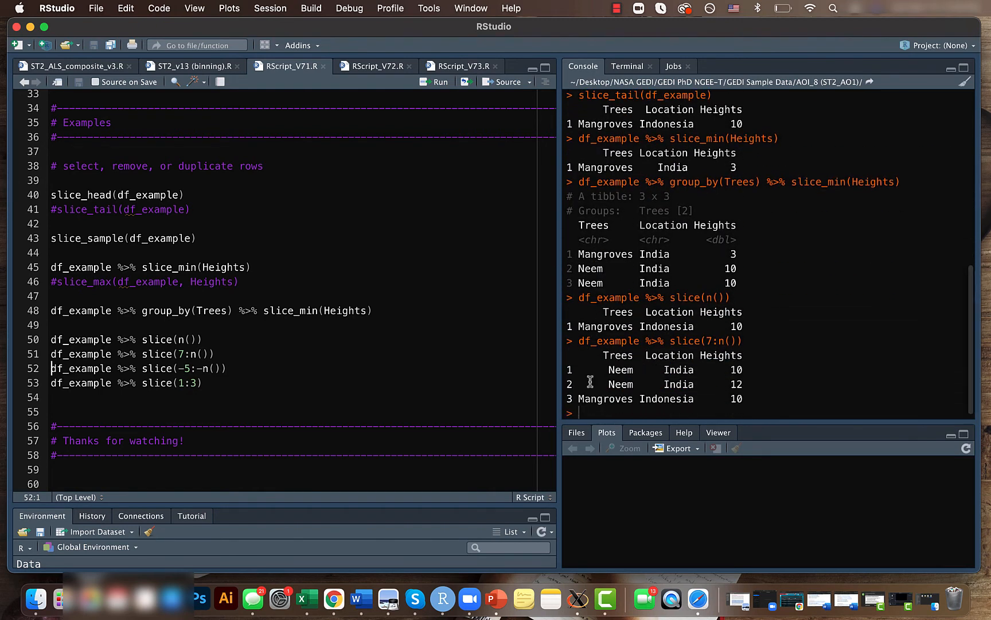
pyautogui.click(228, 368)
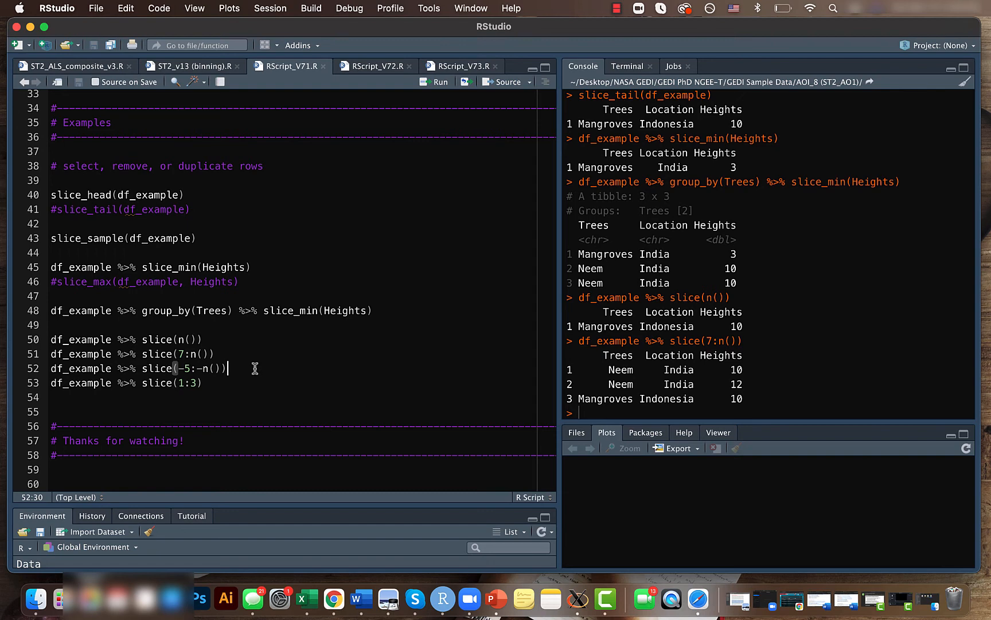
pyautogui.moveTo(187, 369)
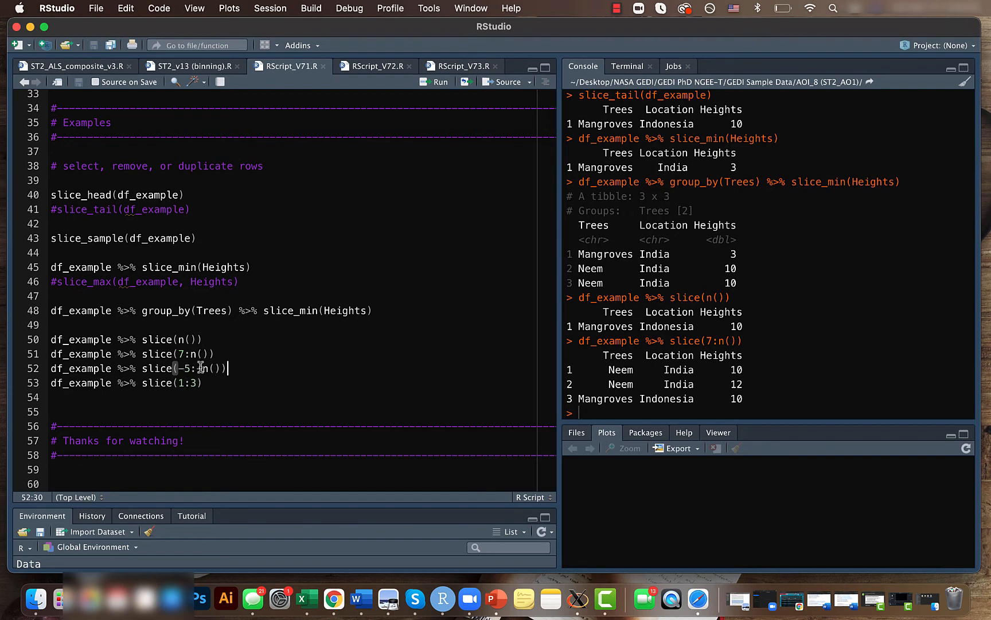
# Edit line 52 to slice(-5:-n()) and run it, keeping only the first four rows.
pyautogui.write('-')
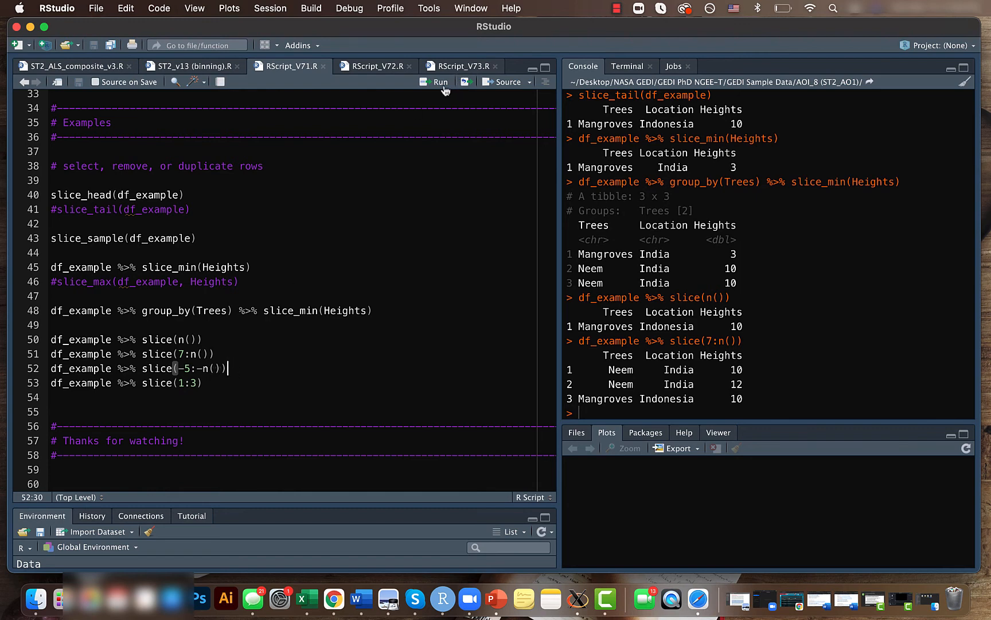
pyautogui.click(440, 82)
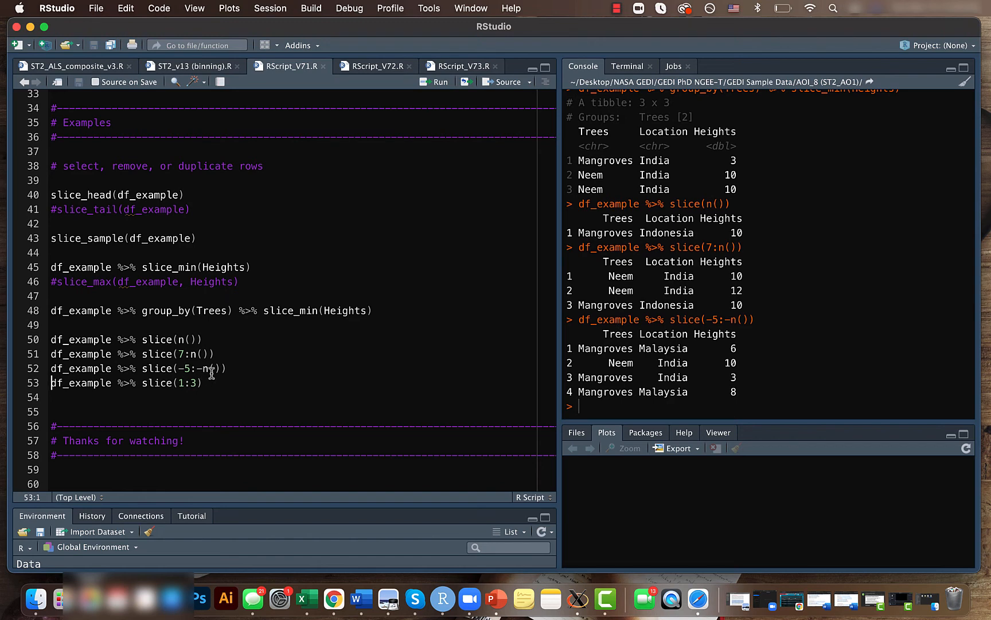
pyautogui.moveTo(188, 368)
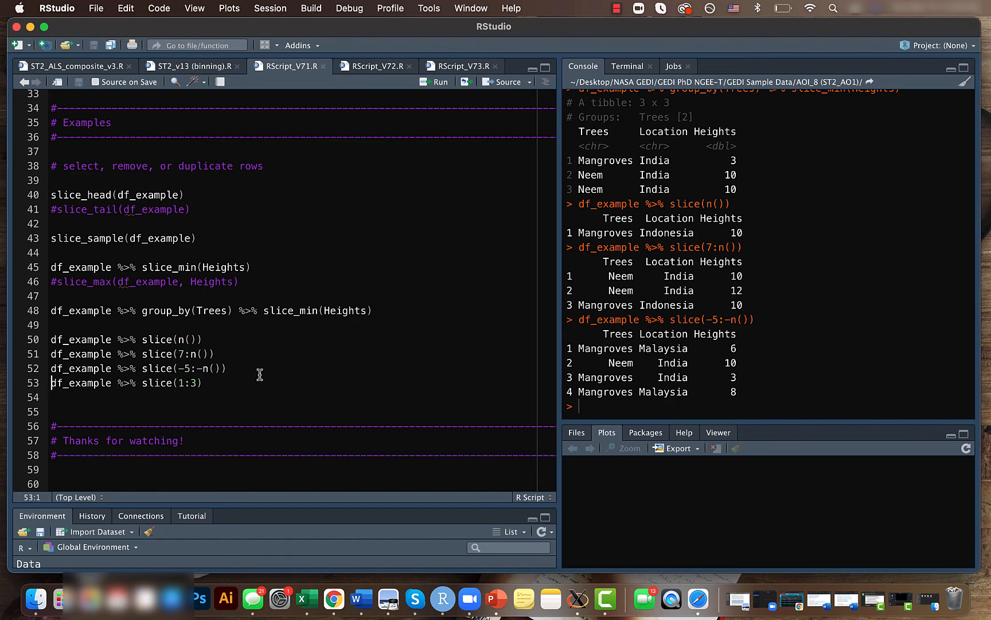
pyautogui.moveTo(143, 386)
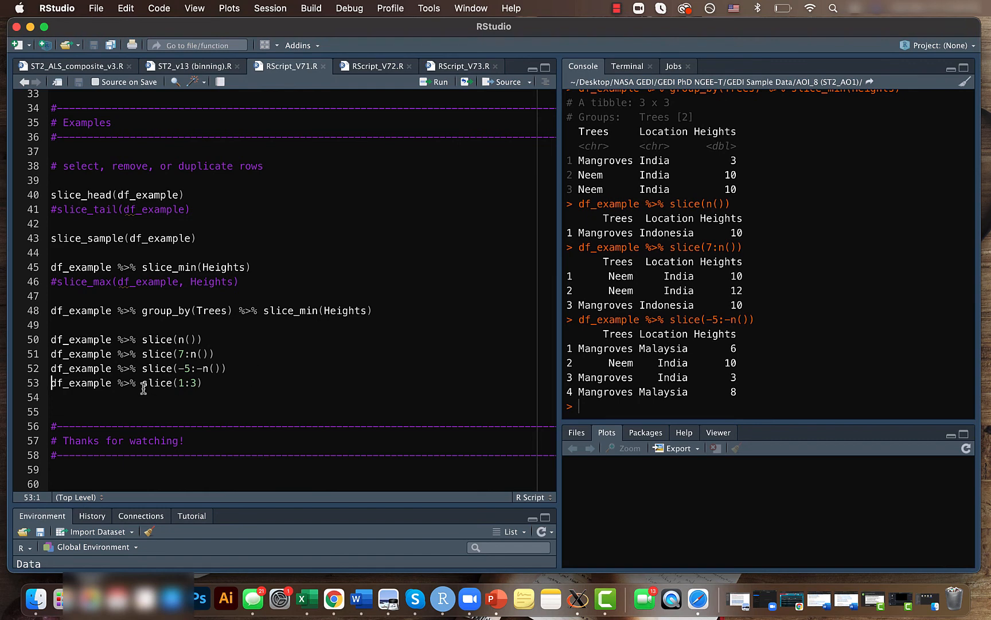
pyautogui.click(179, 384)
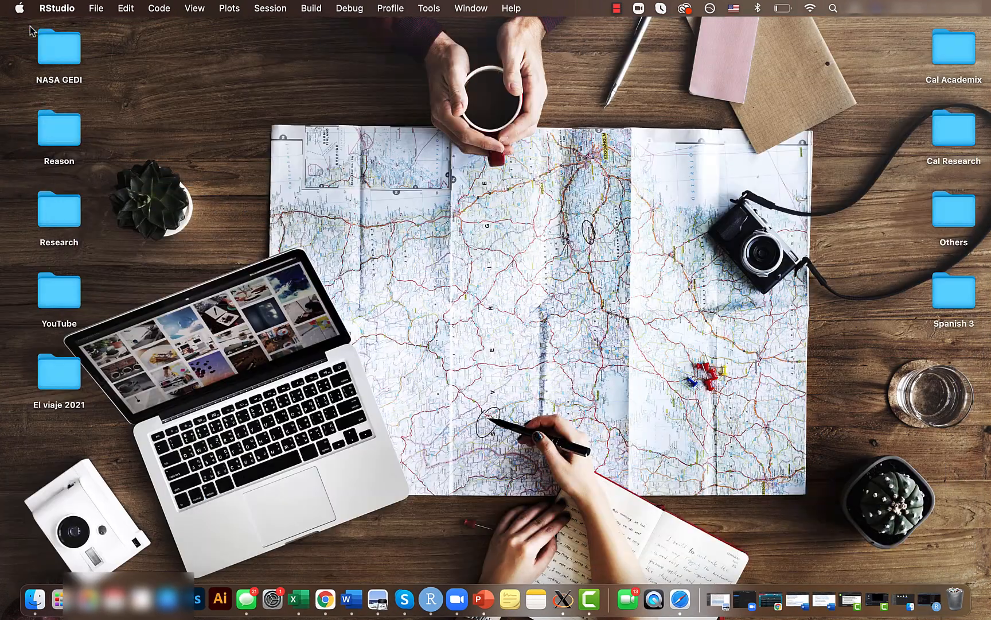
pyautogui.moveTo(452, 380)
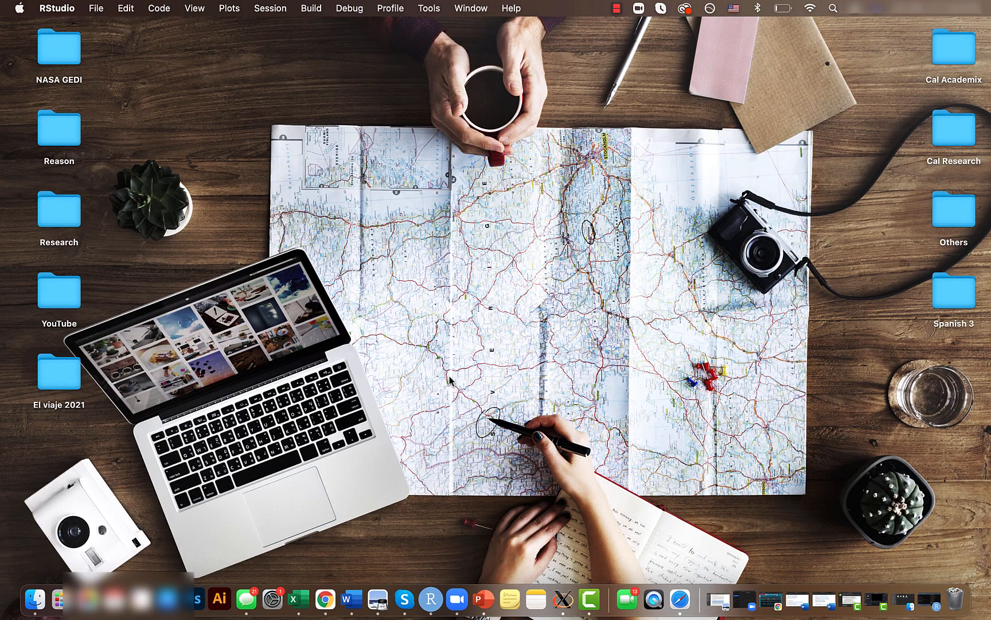